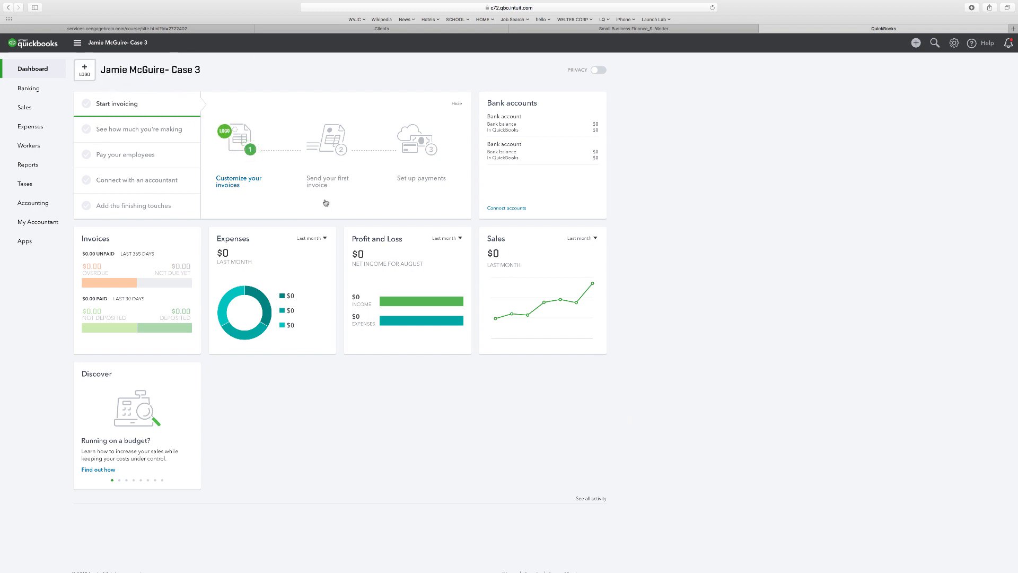
mouse_move(526, 181)
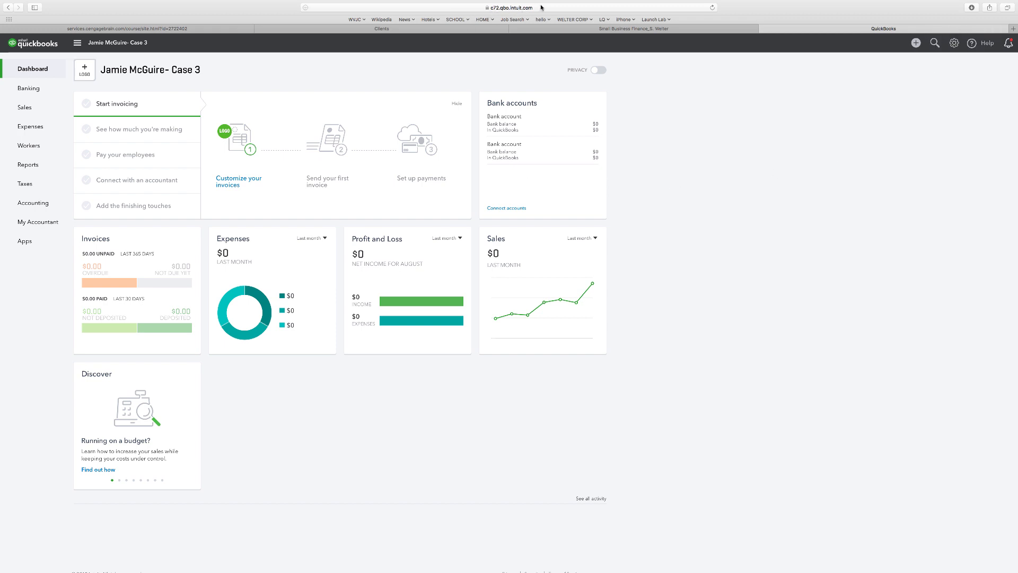
Navigate Safari to the QuickBooks purgecompany page.
click(506, 6)
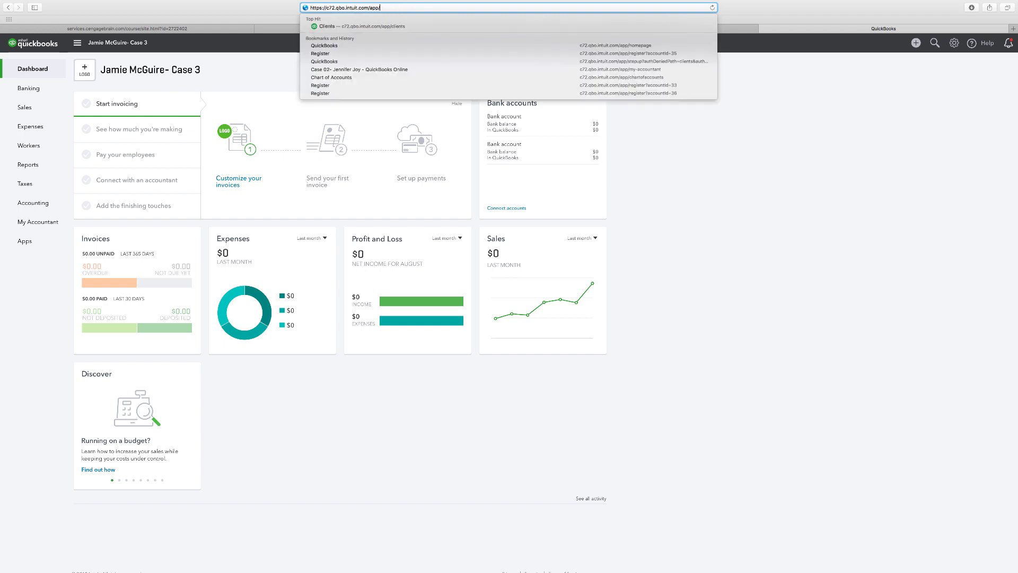
text(purgecompany)
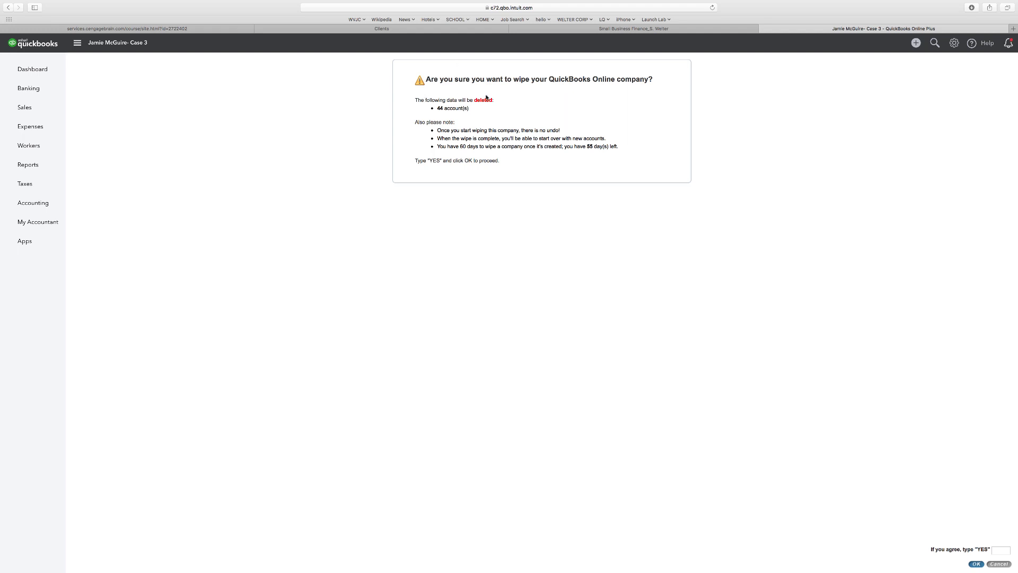
mouse_move(485, 109)
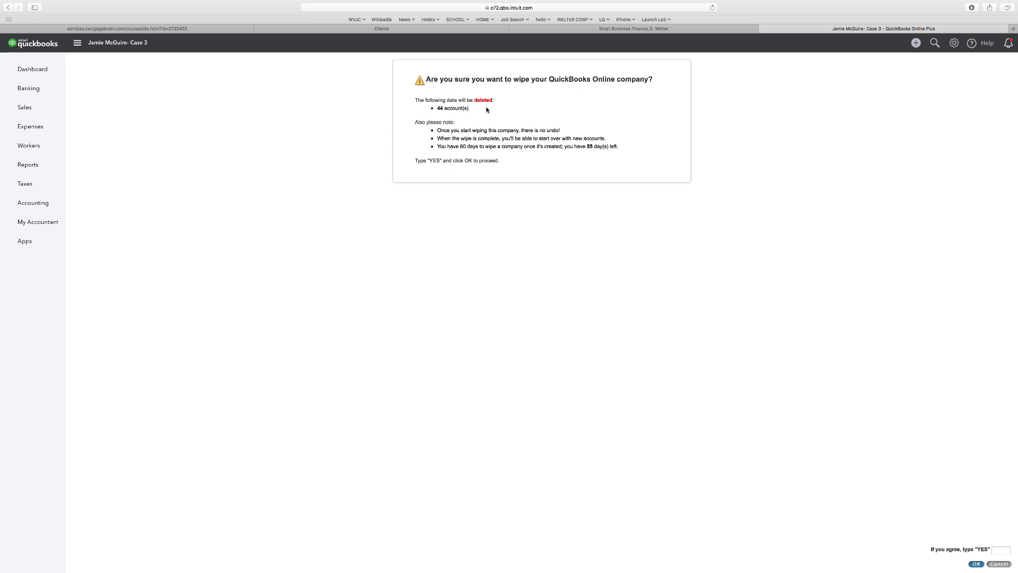
mouse_move(477, 121)
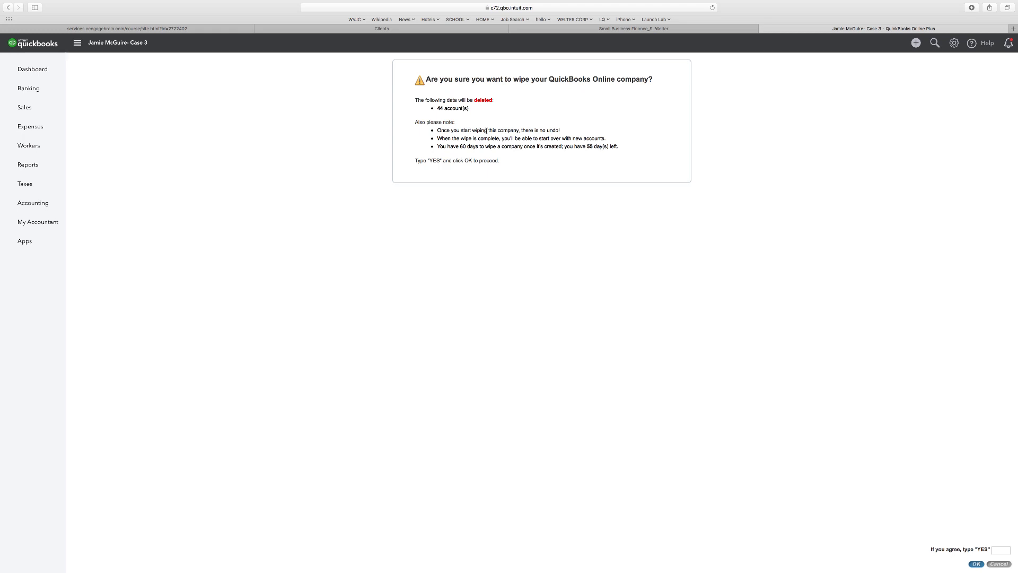
mouse_move(999, 557)
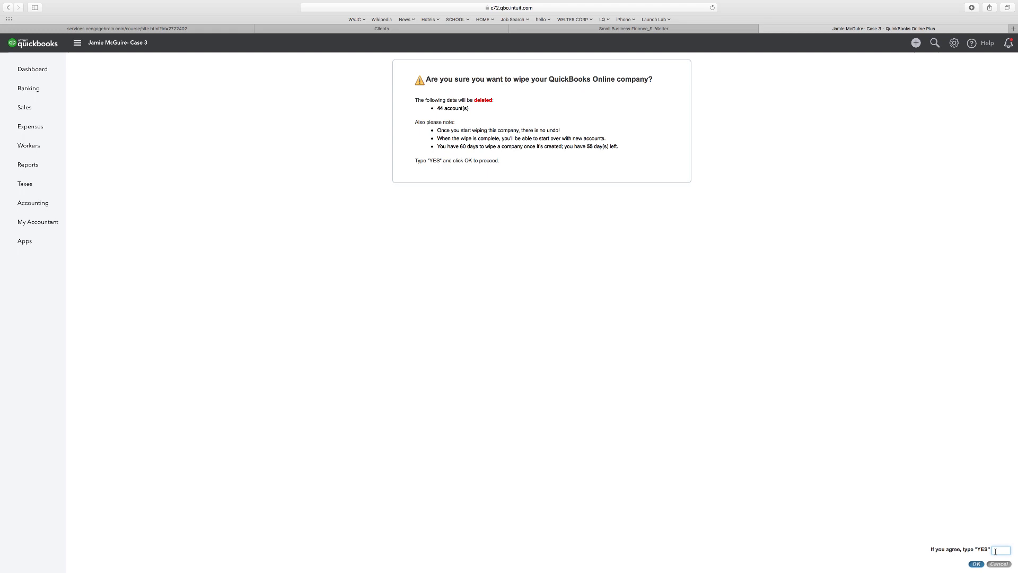
mouse_move(977, 511)
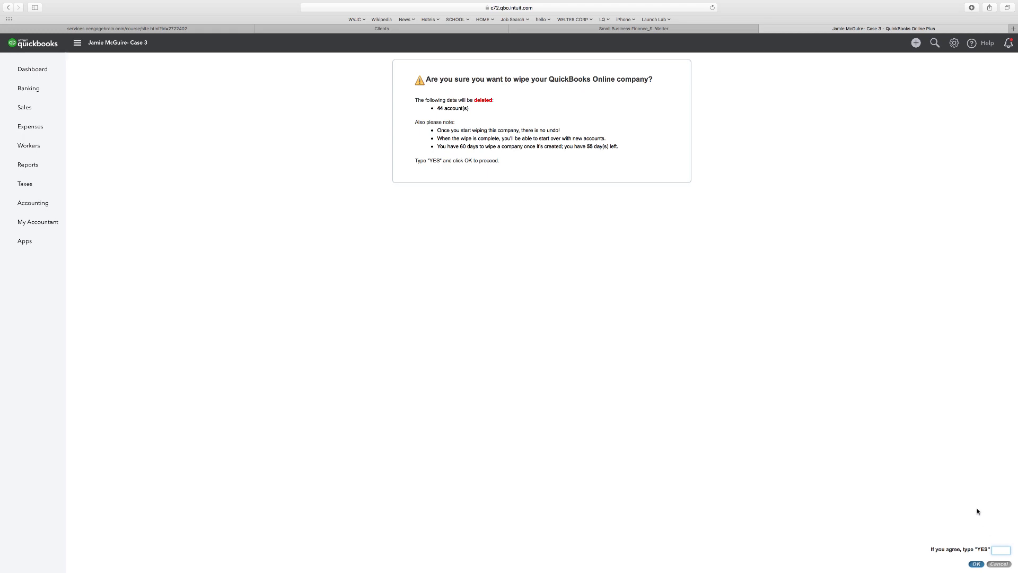
Type YES to agree to deleting the company's 44 accounts.
text(yes)
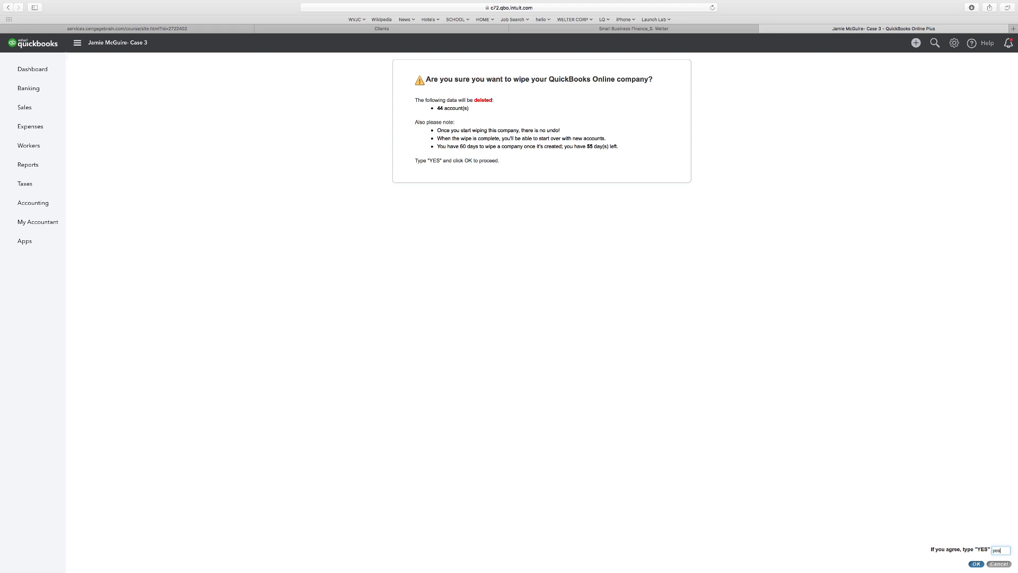
click(975, 563)
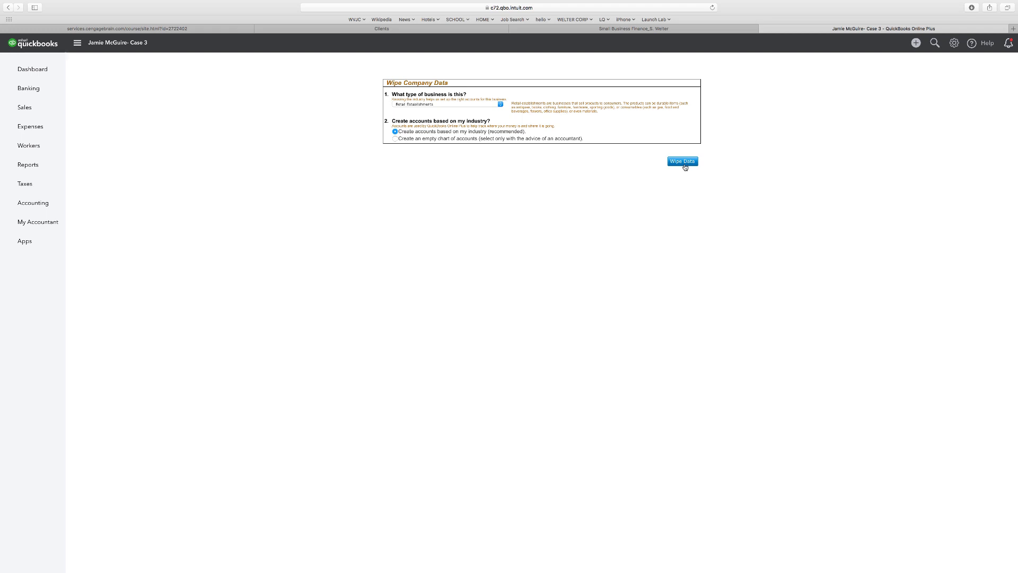
Run the wipe with Retail Establishments and industry-based accounts.
click(682, 162)
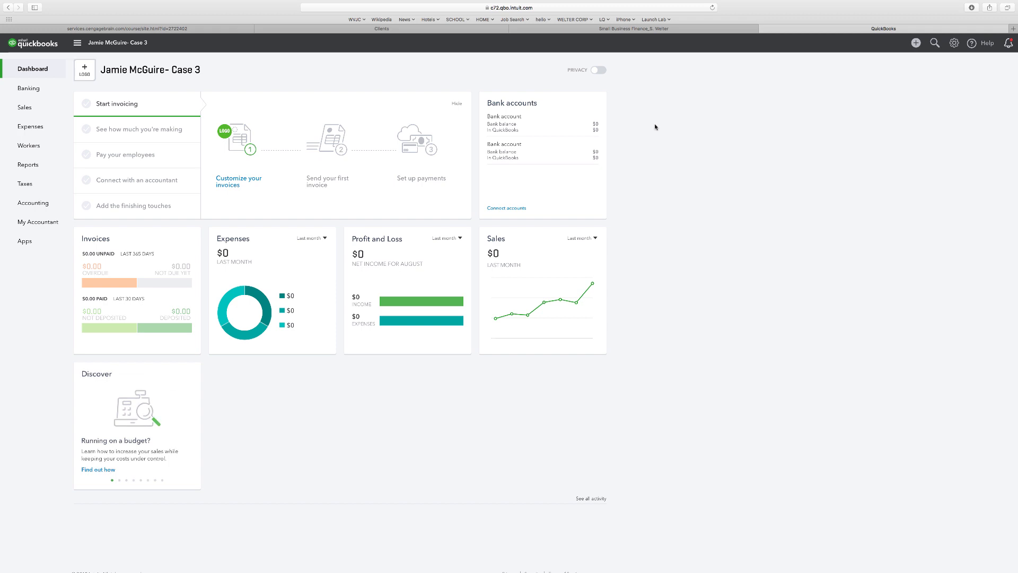
mouse_move(542, 156)
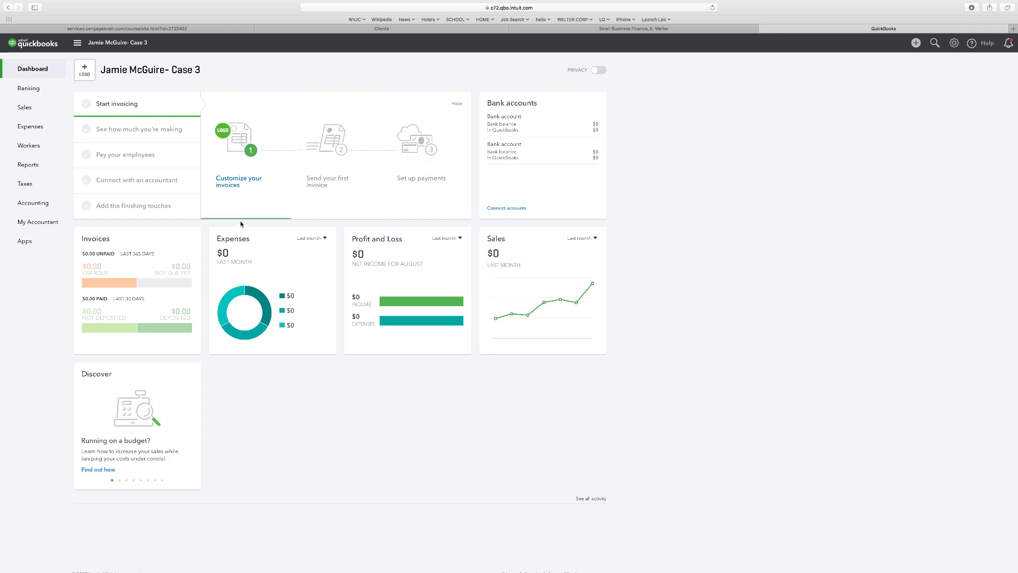
mouse_move(414, 259)
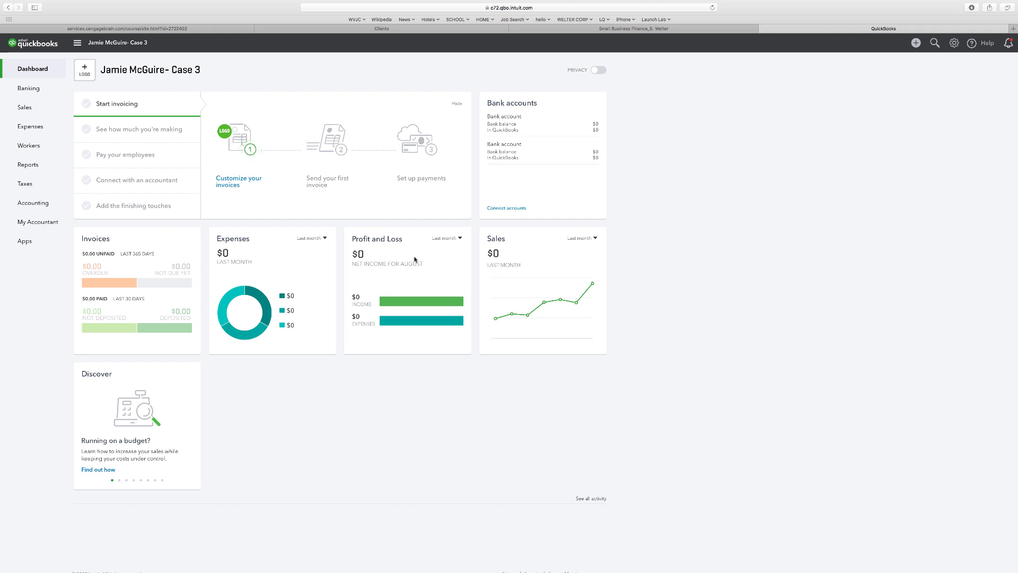
mouse_move(596, 253)
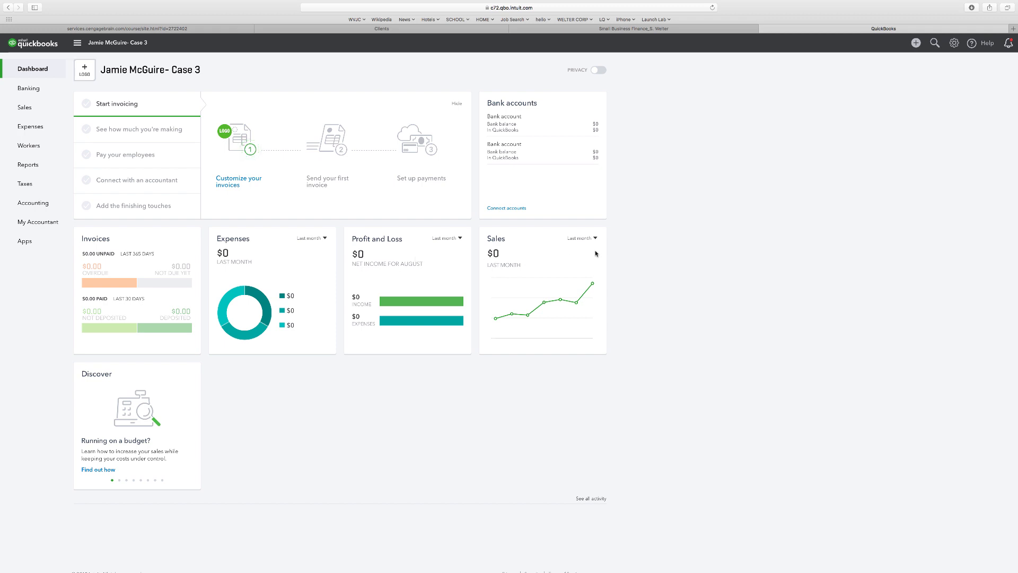
mouse_move(665, 237)
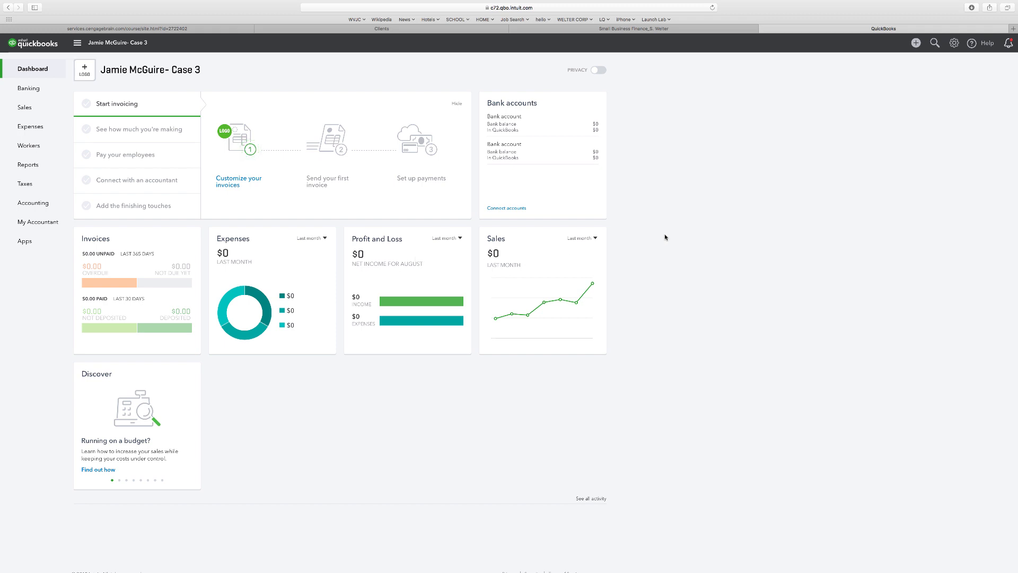